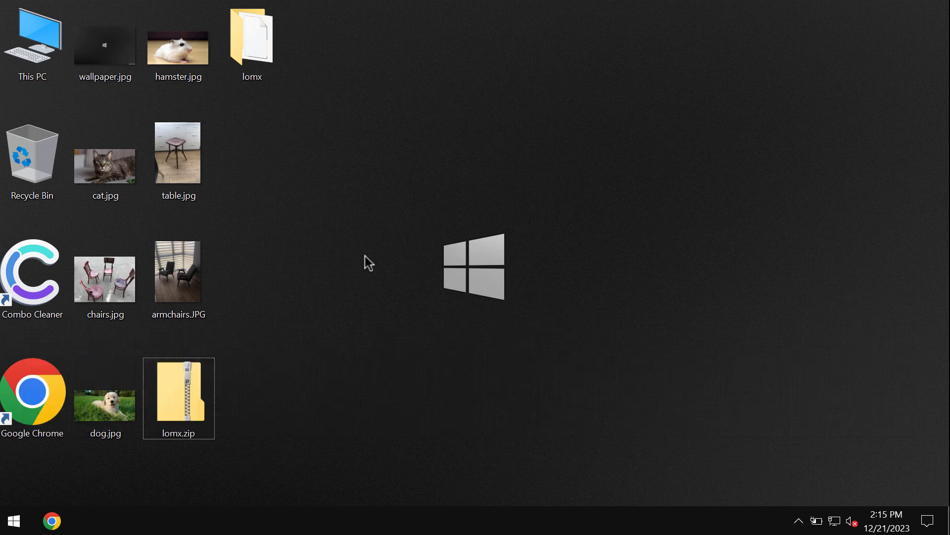
mouse_move(222, 162)
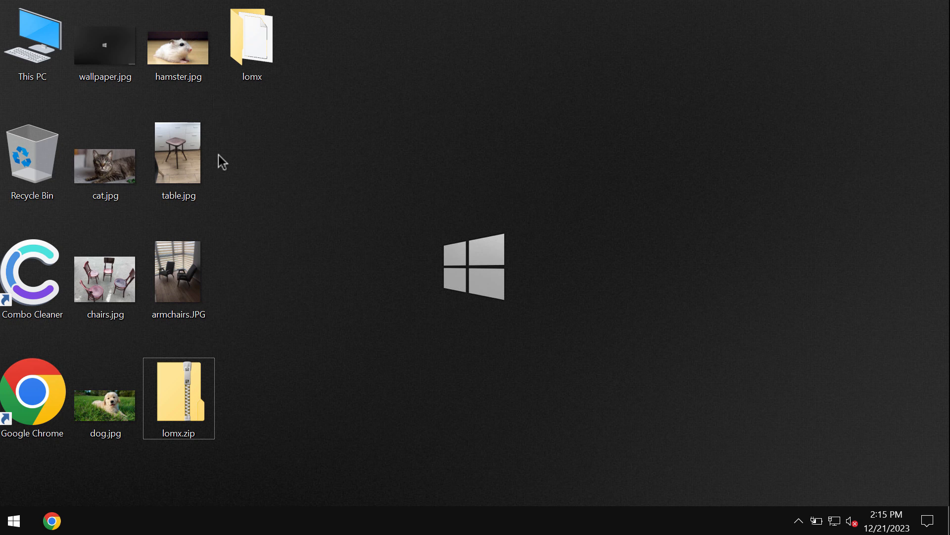
View the table.jpg and cat.jpg photos, closing each one afterwards
double_click(177, 151)
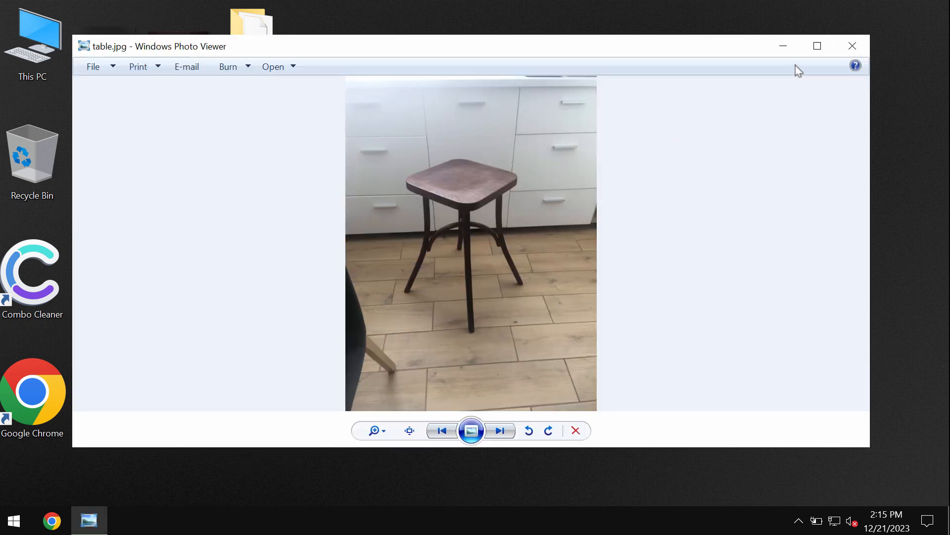
left_click(852, 45)
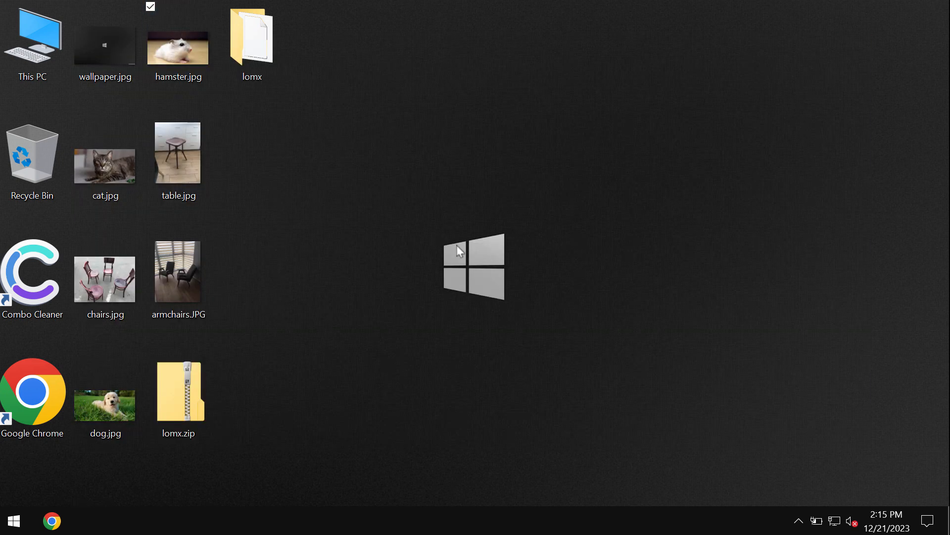
double_click(105, 167)
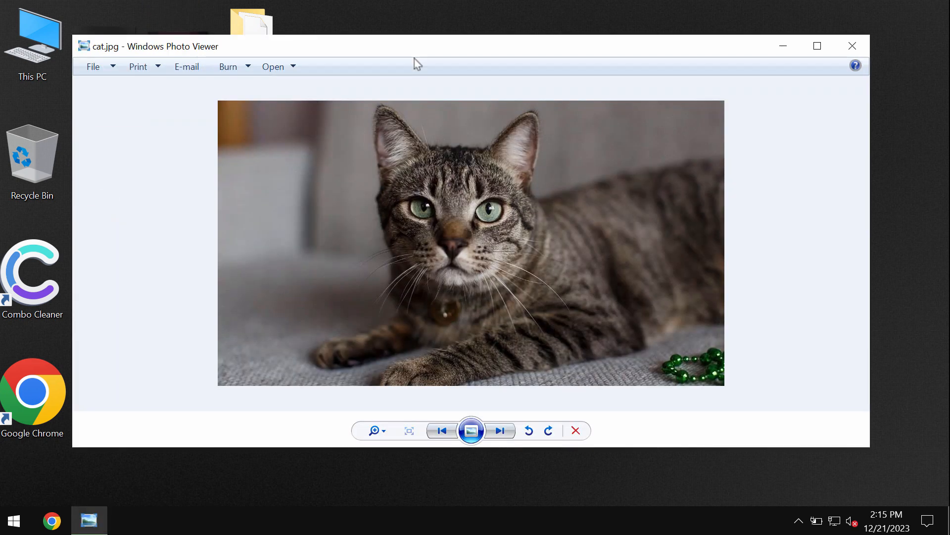
left_click(852, 46)
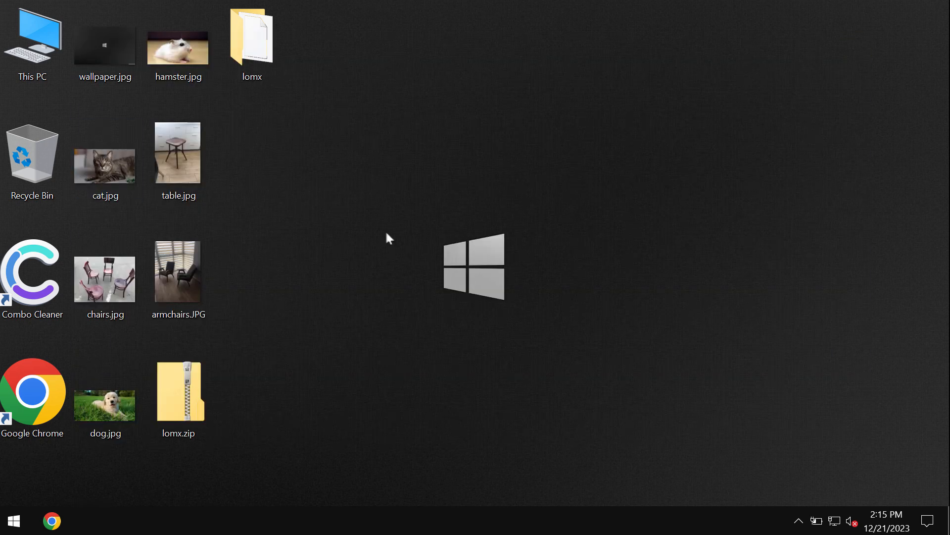
Launch lomx, then sign out and sign back in from the lock screen
right_click(13, 521)
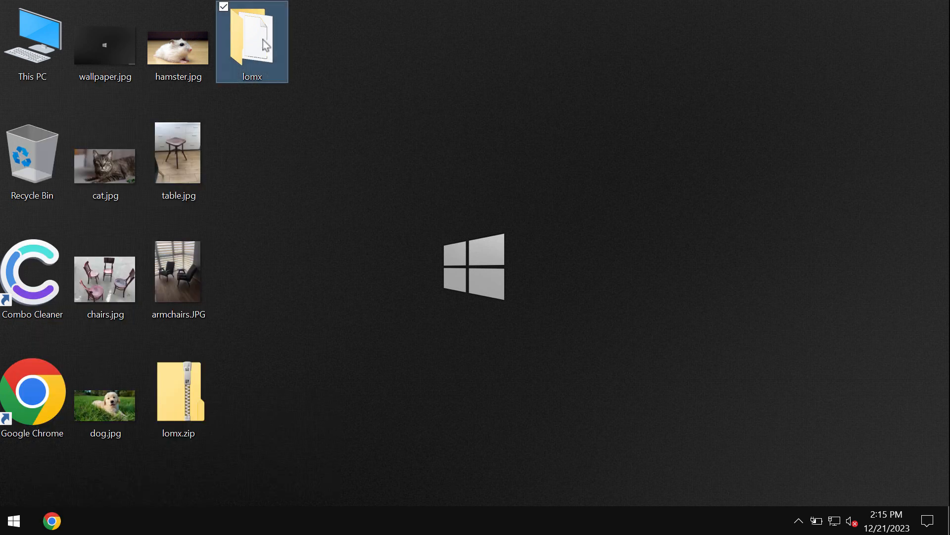
double_click(251, 40)
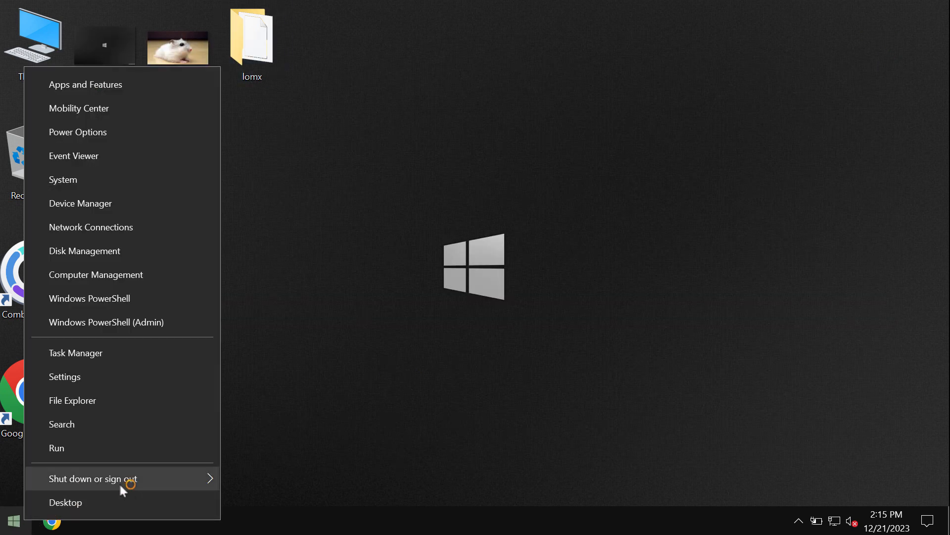
left_click(92, 479)
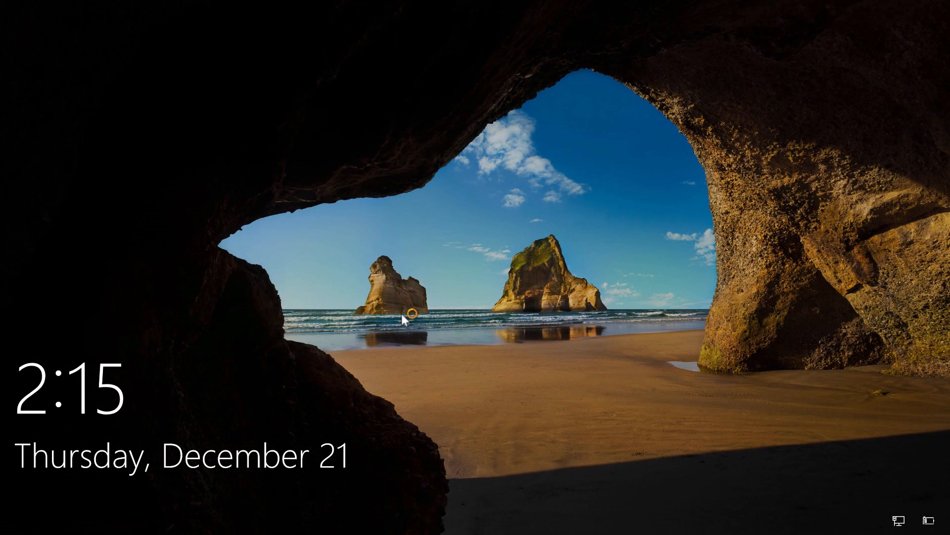
left_click(406, 318)
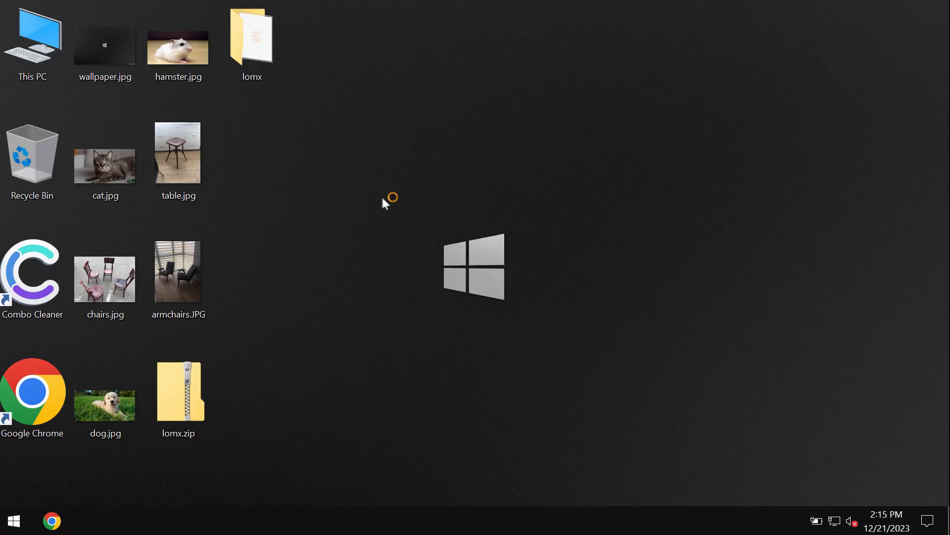
Select armchairs.JPG and the lomx item while the LOMX sample encrypts the desktop files
left_click(178, 272)
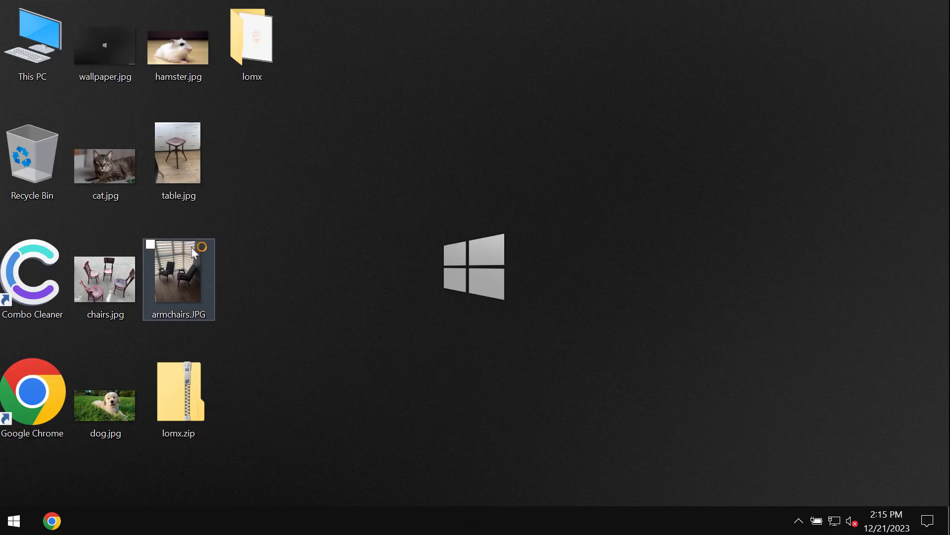
mouse_move(178, 272)
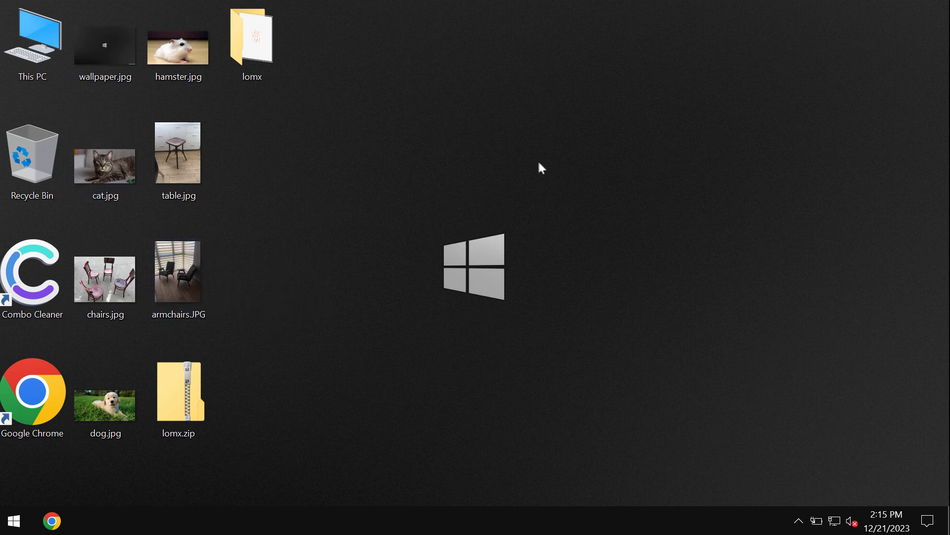
mouse_move(503, 170)
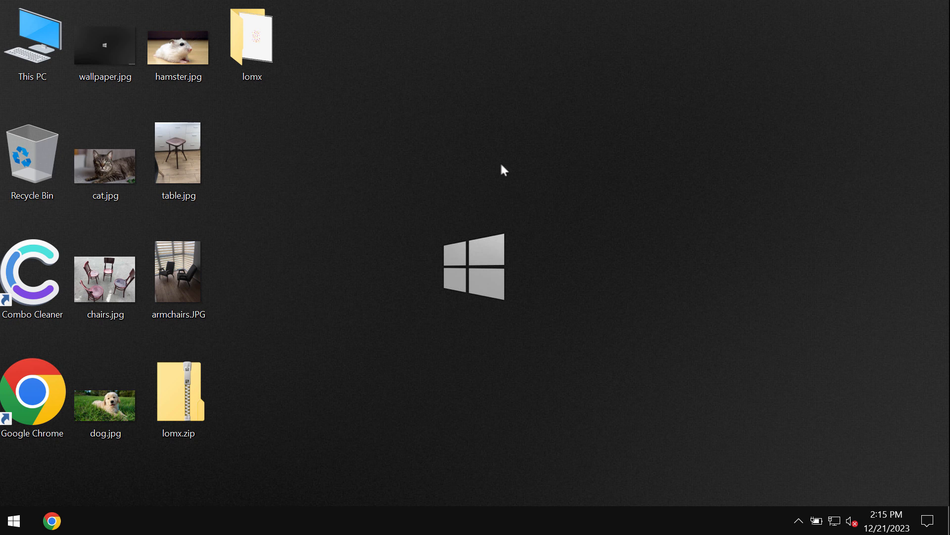
mouse_move(297, 357)
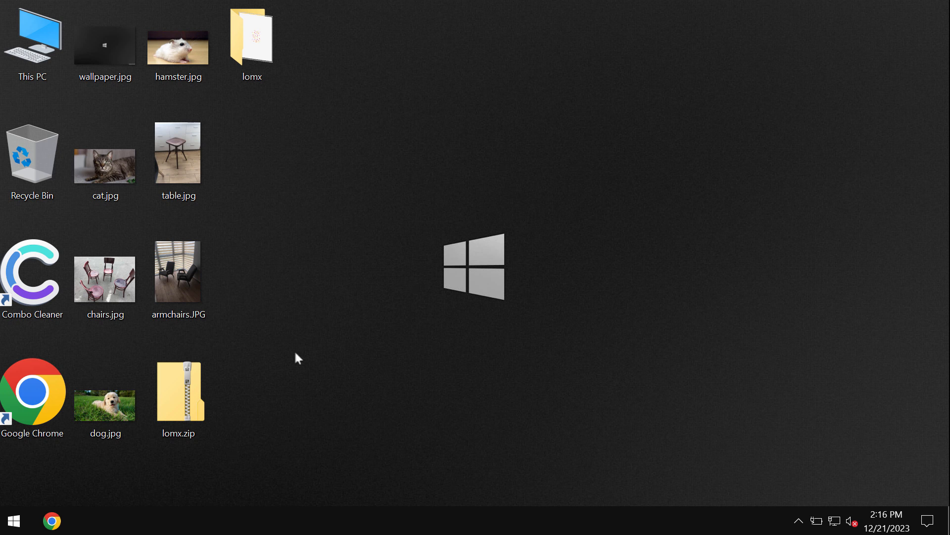
mouse_move(388, 196)
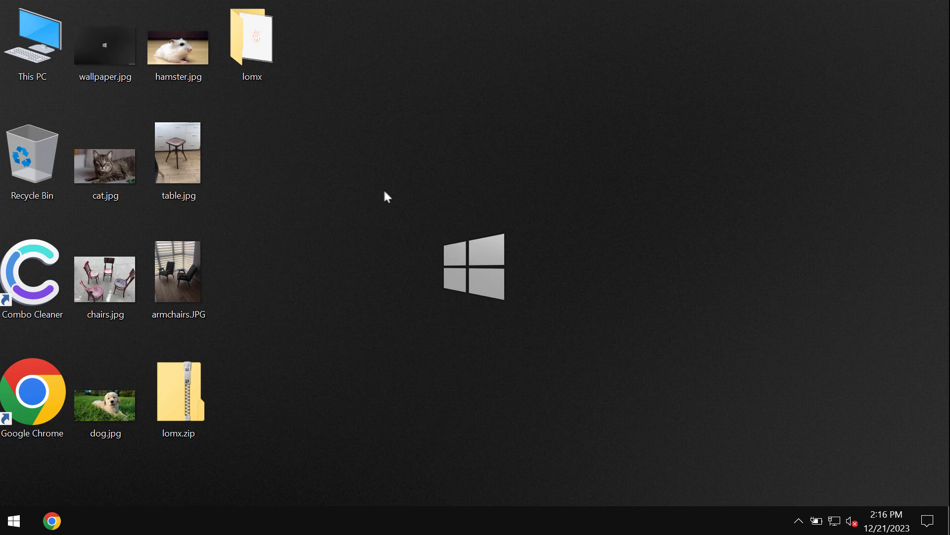
mouse_move(451, 161)
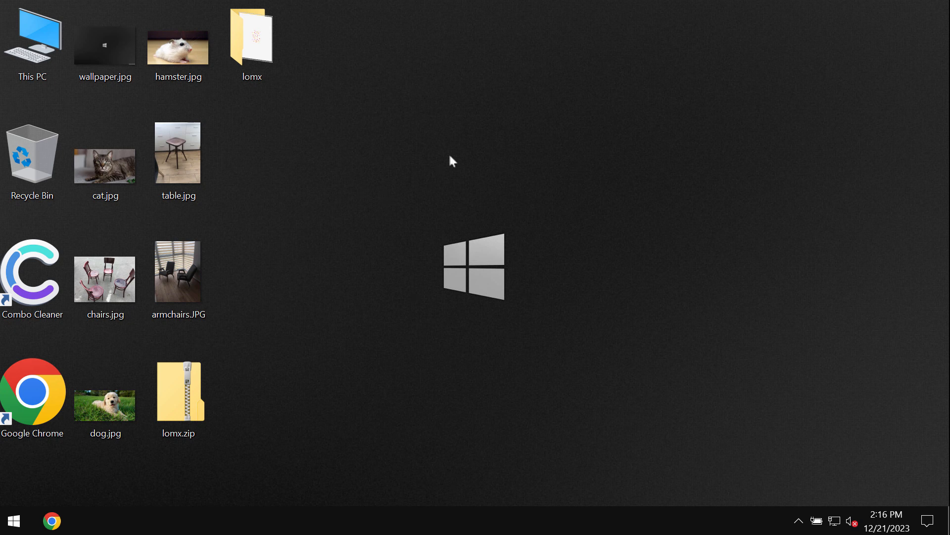
mouse_move(312, 202)
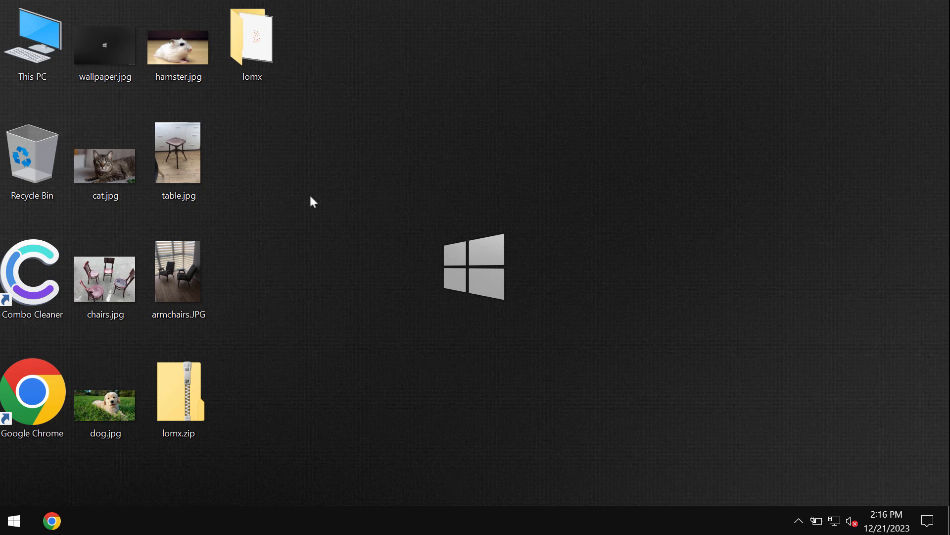
left_click(251, 40)
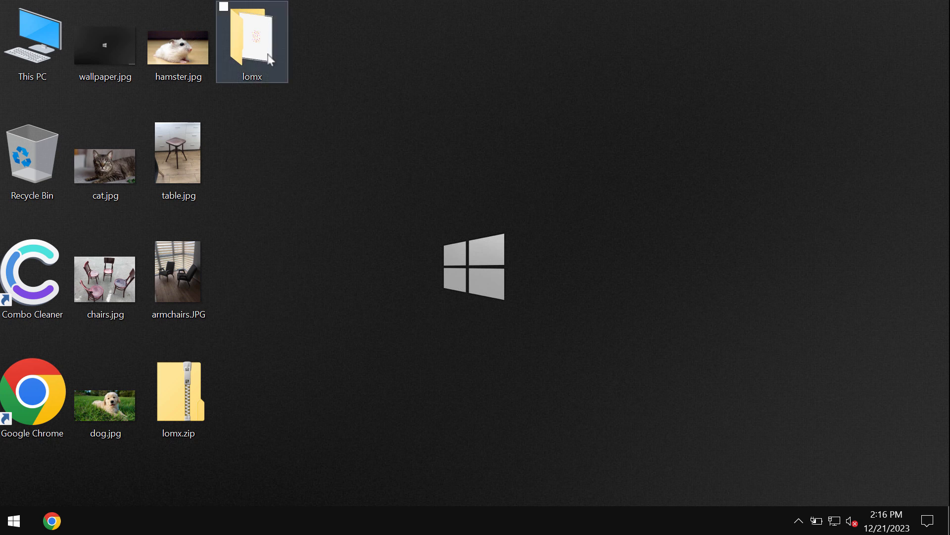
left_click(654, 168)
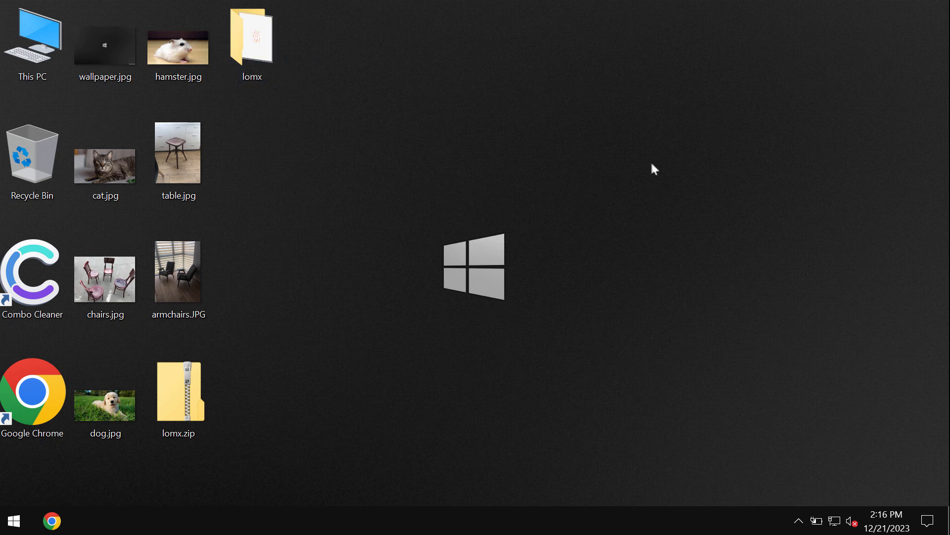
mouse_move(625, 234)
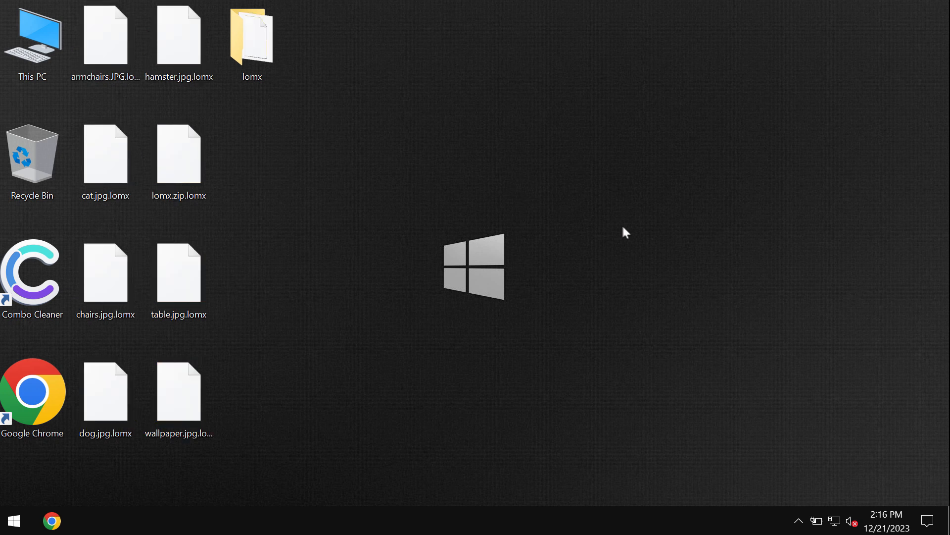
Launch Google Chrome from its desktop shortcut
left_click(33, 397)
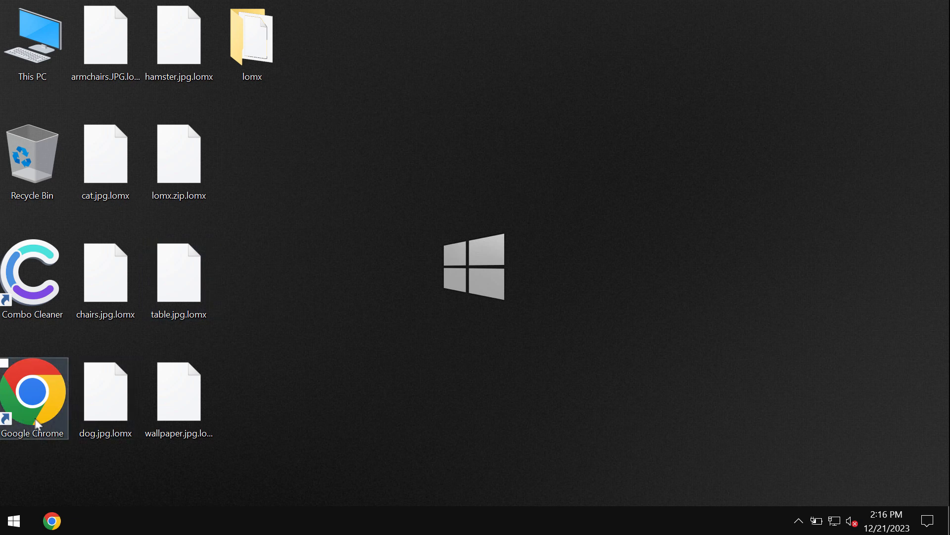
mouse_move(34, 398)
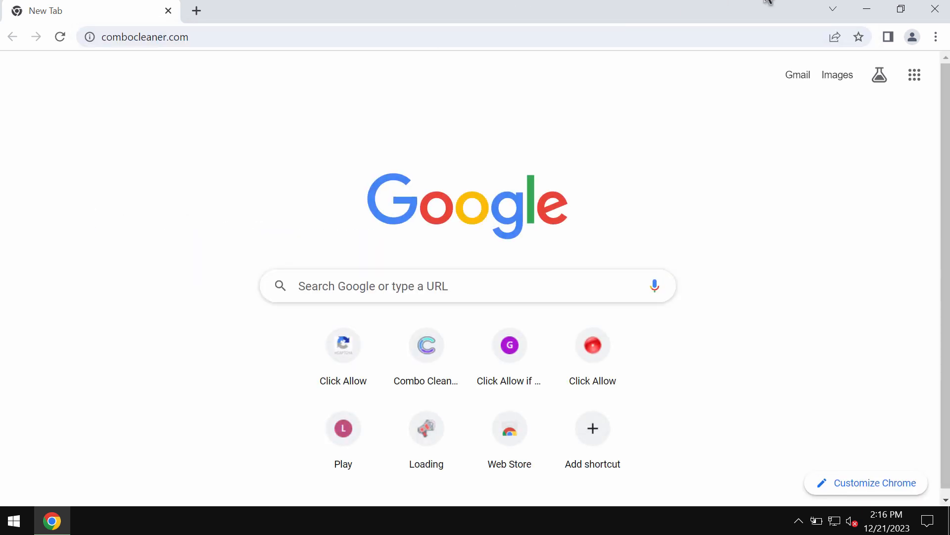
Load combocleaner.com in Chrome, then minimize the browser
left_click(426, 345)
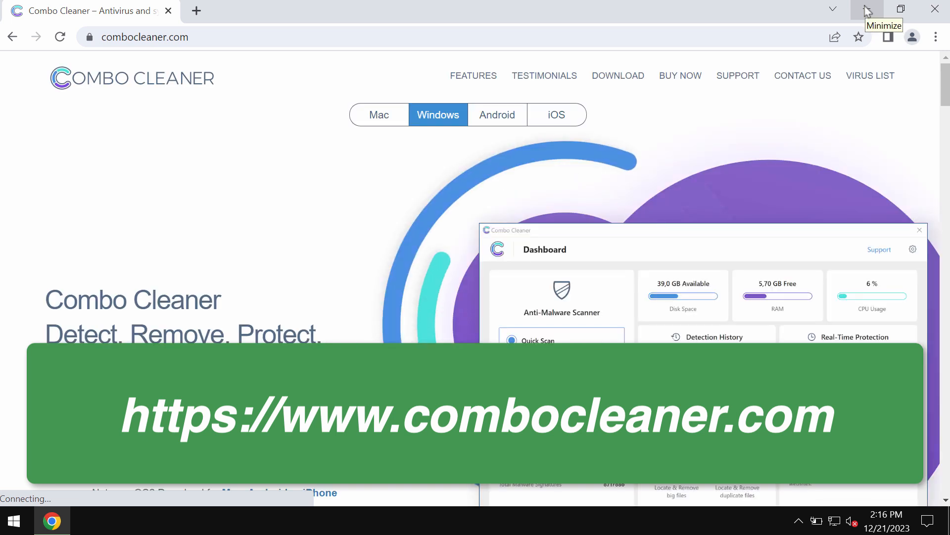
left_click(867, 10)
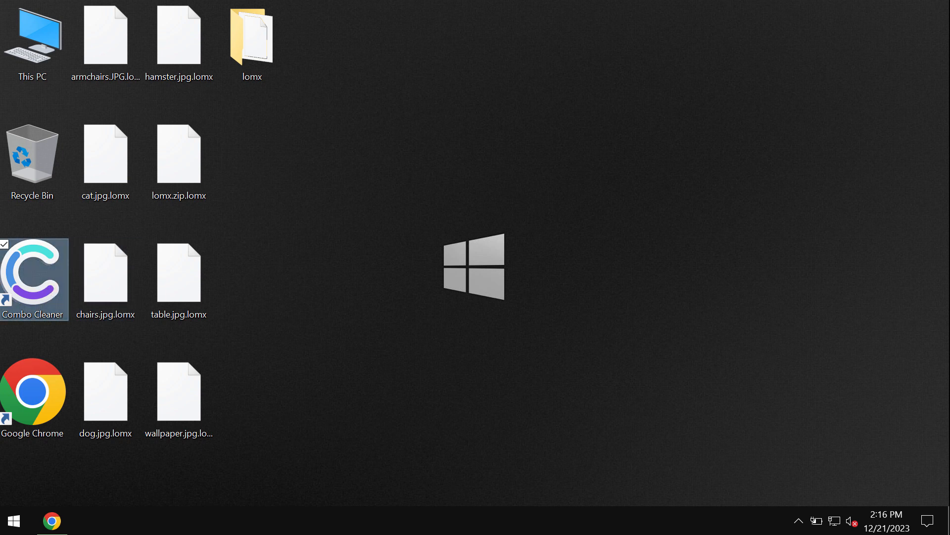
Launch Combo Cleaner, start a Quick Scan, and open the General settings page
double_click(33, 279)
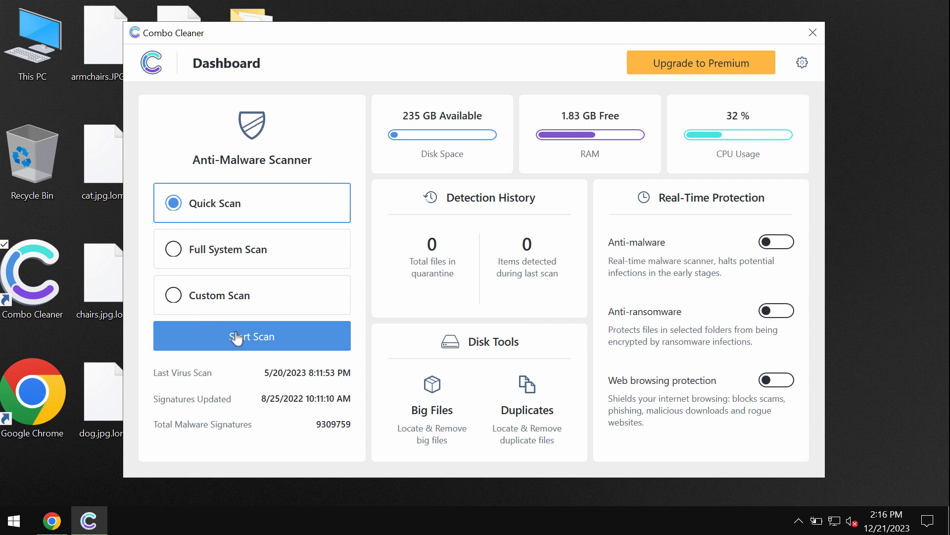
left_click(251, 336)
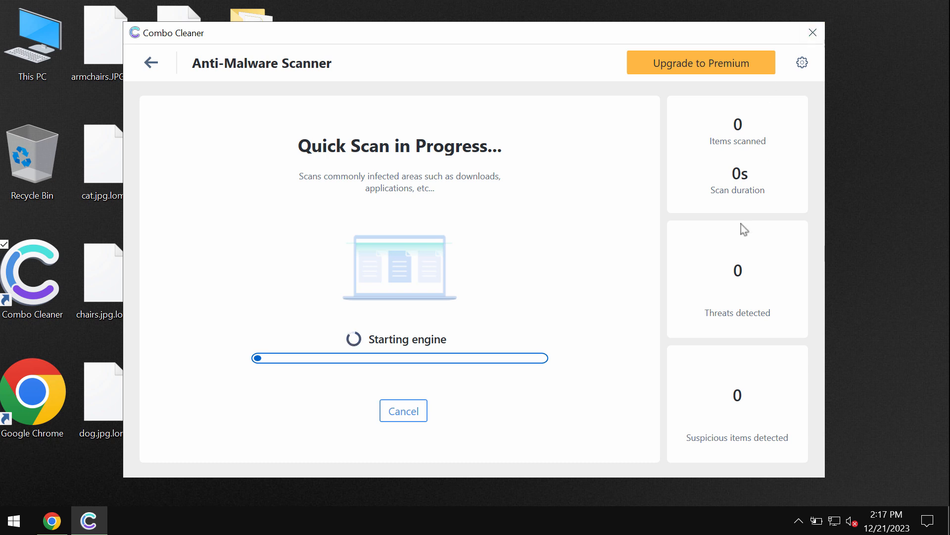
mouse_move(430, 313)
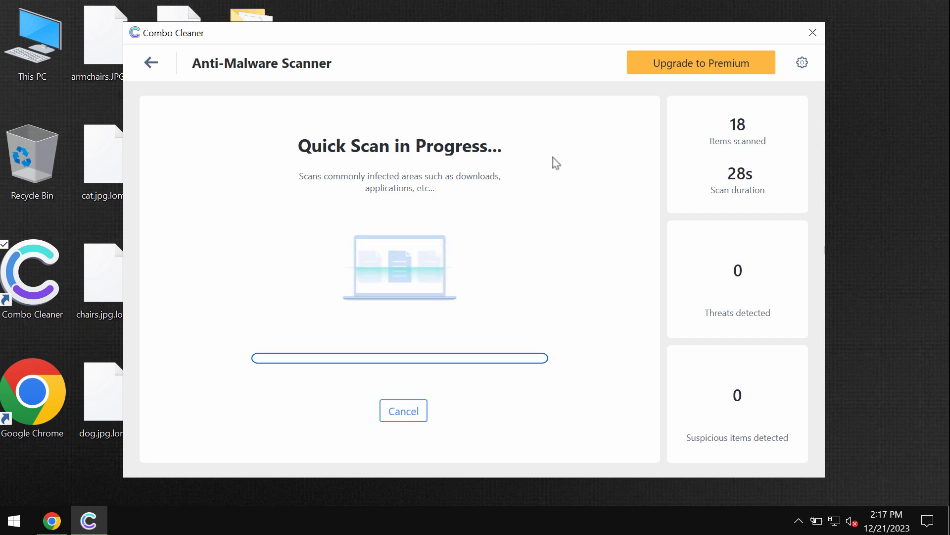
left_click(801, 63)
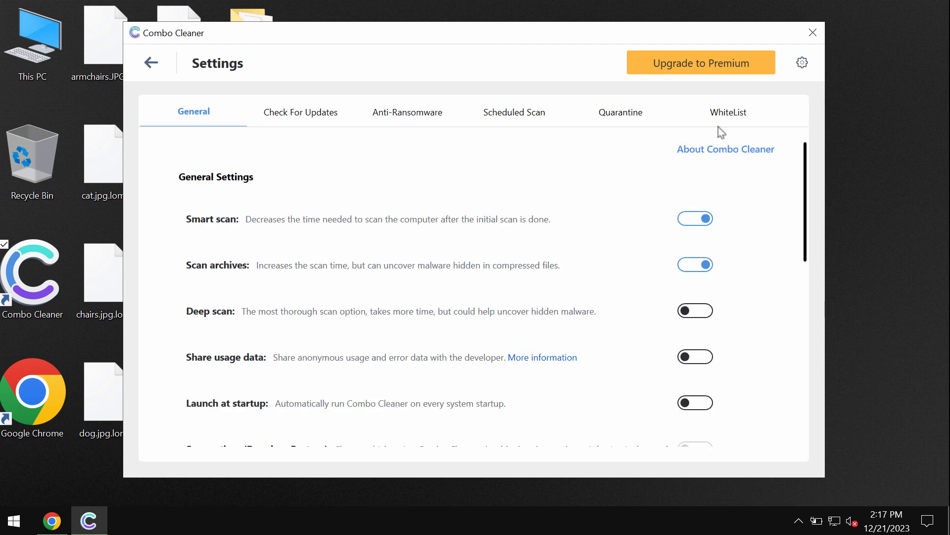
View the empty Anti-Ransomware Protected Folders settings, then return to the dashboard
left_click(407, 112)
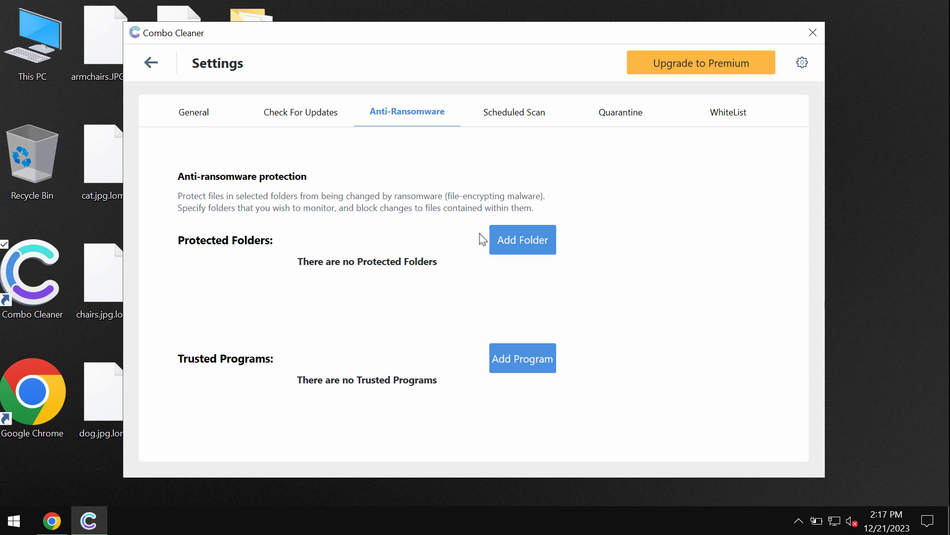
mouse_move(525, 230)
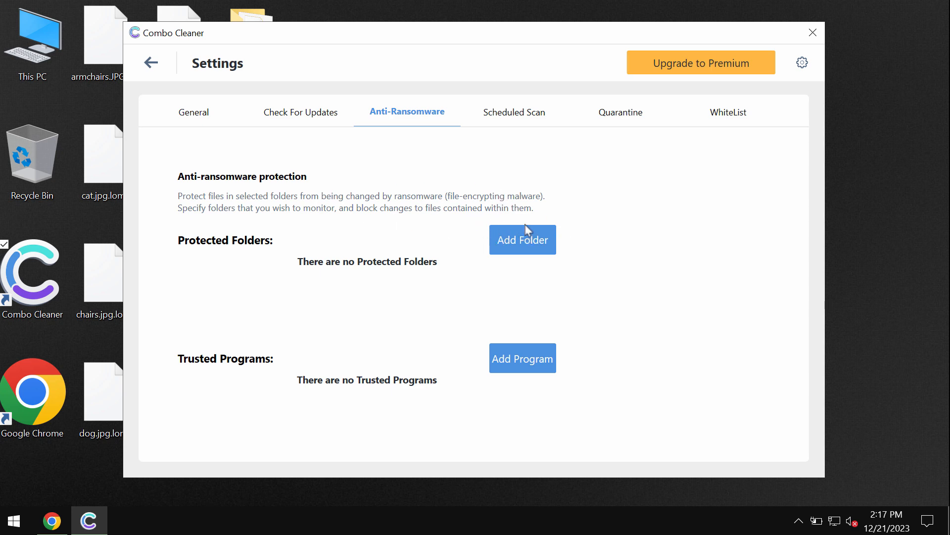
left_click(100, 39)
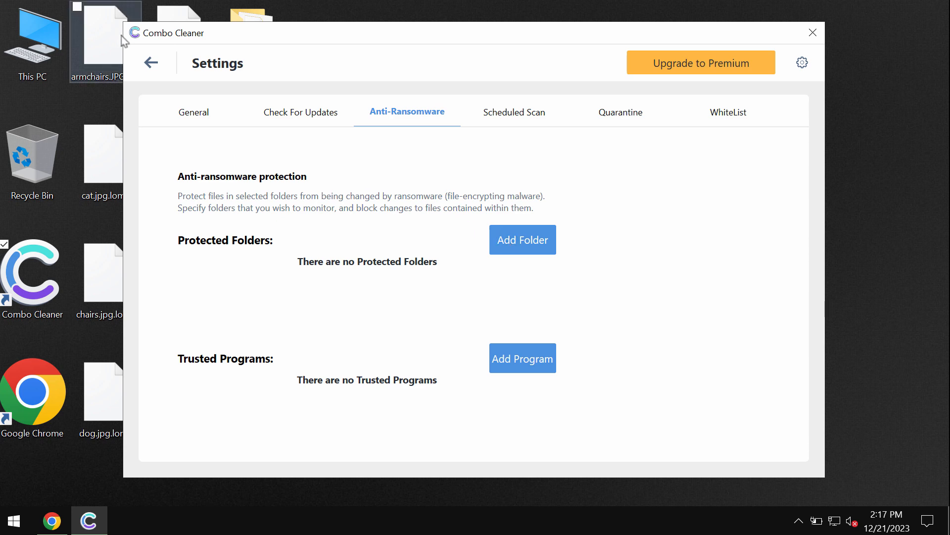
left_click(151, 63)
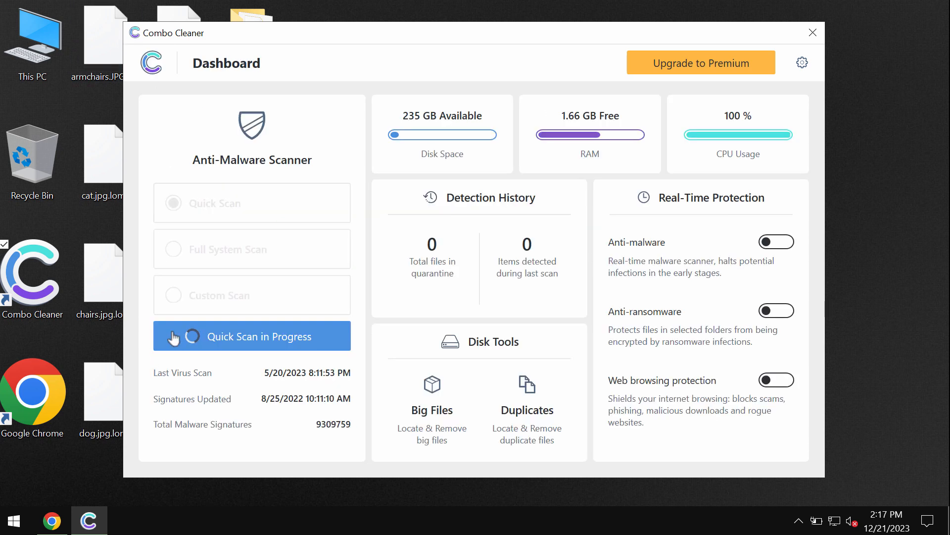
Reopen the Quick Scan progress view, then open the Upgrade to Premium offer twice
left_click(251, 336)
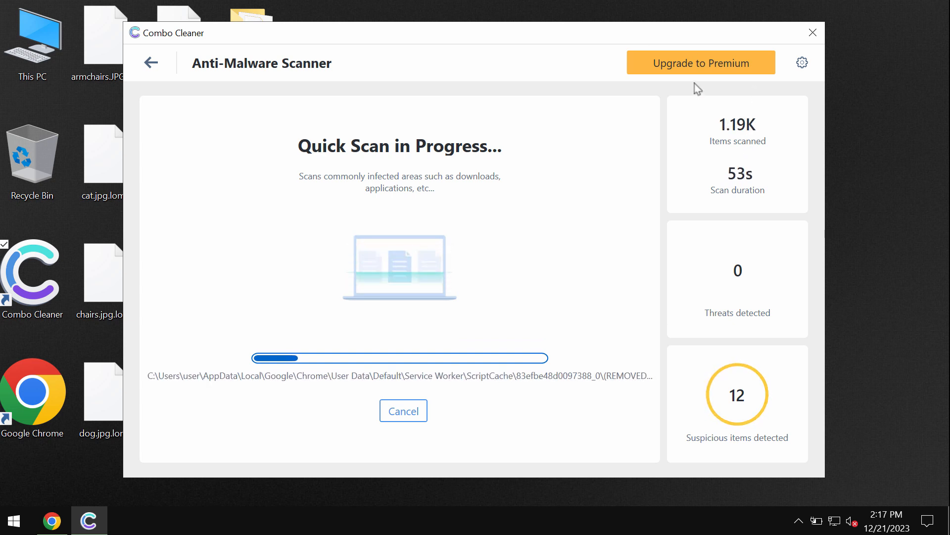
left_click(700, 63)
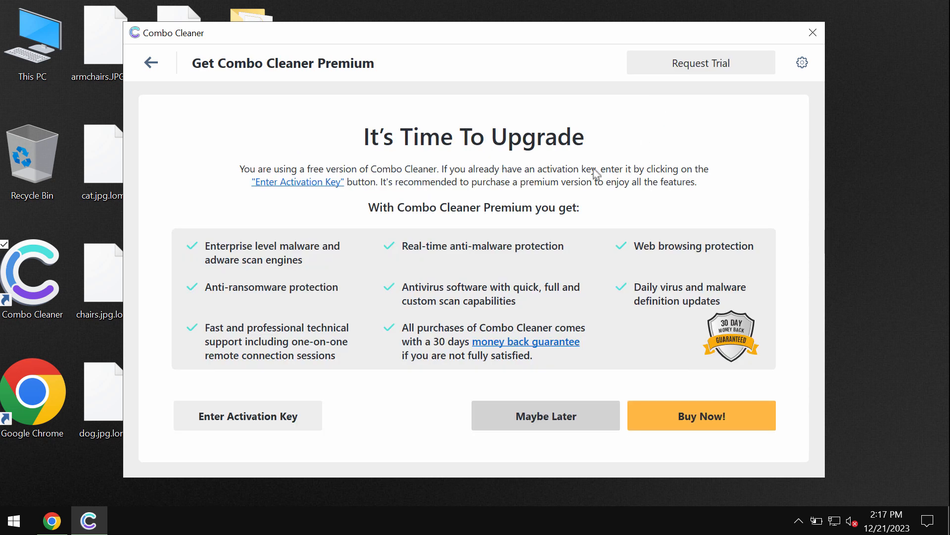
mouse_move(640, 48)
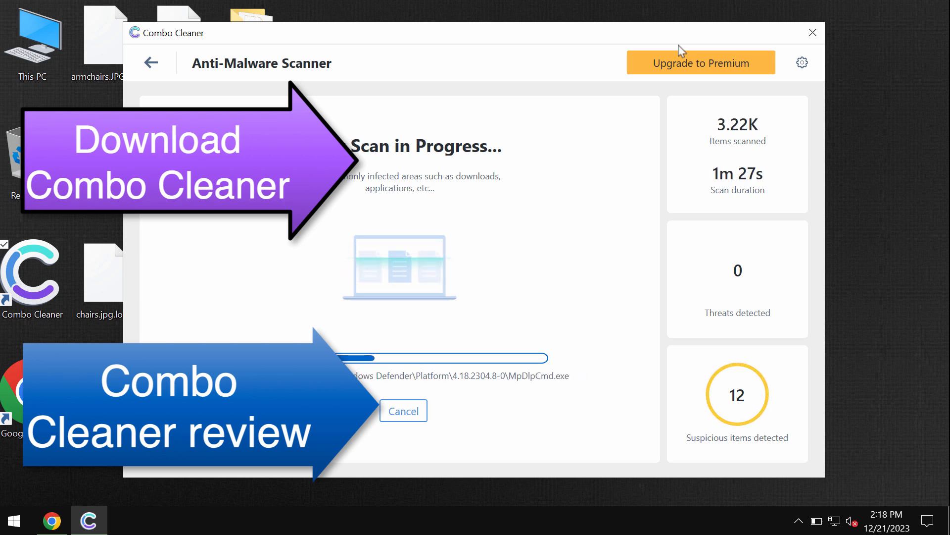
left_click(700, 62)
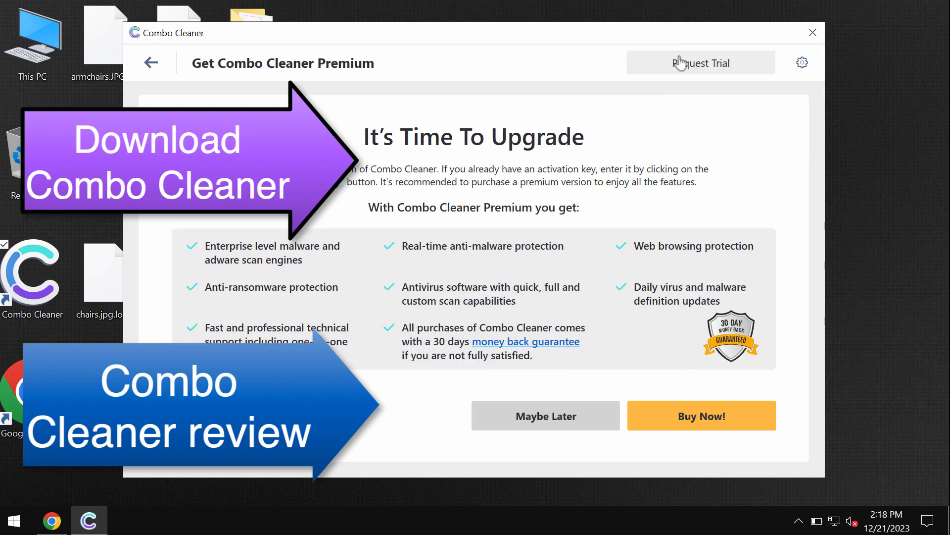